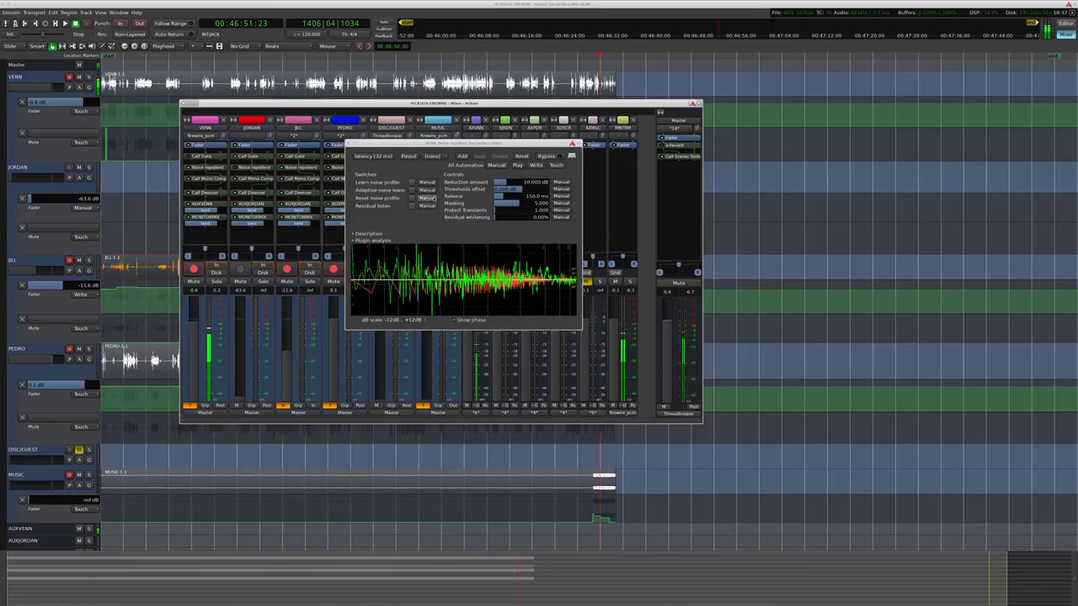
# - Close the noise-reduction plugin window to return to the mixer strips
pyautogui.click(411, 197)
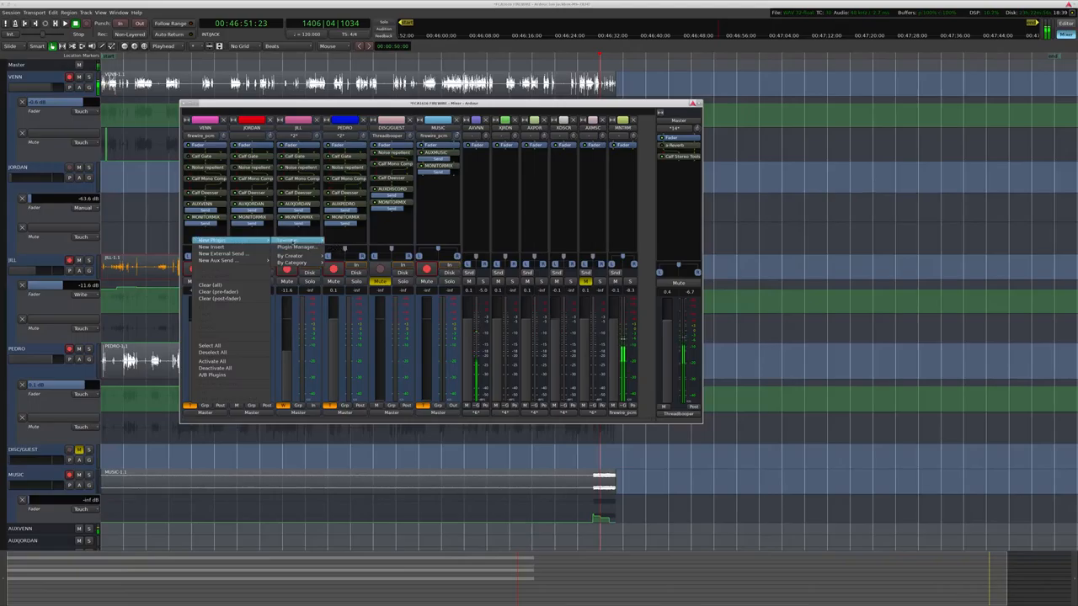
pyautogui.moveTo(212, 241)
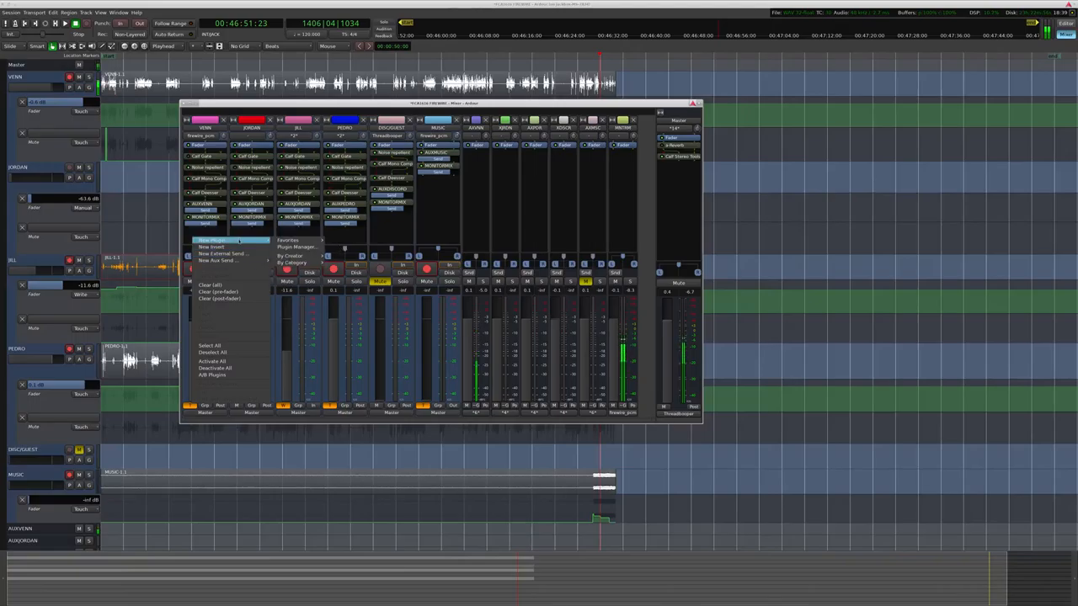
pyautogui.click(293, 263)
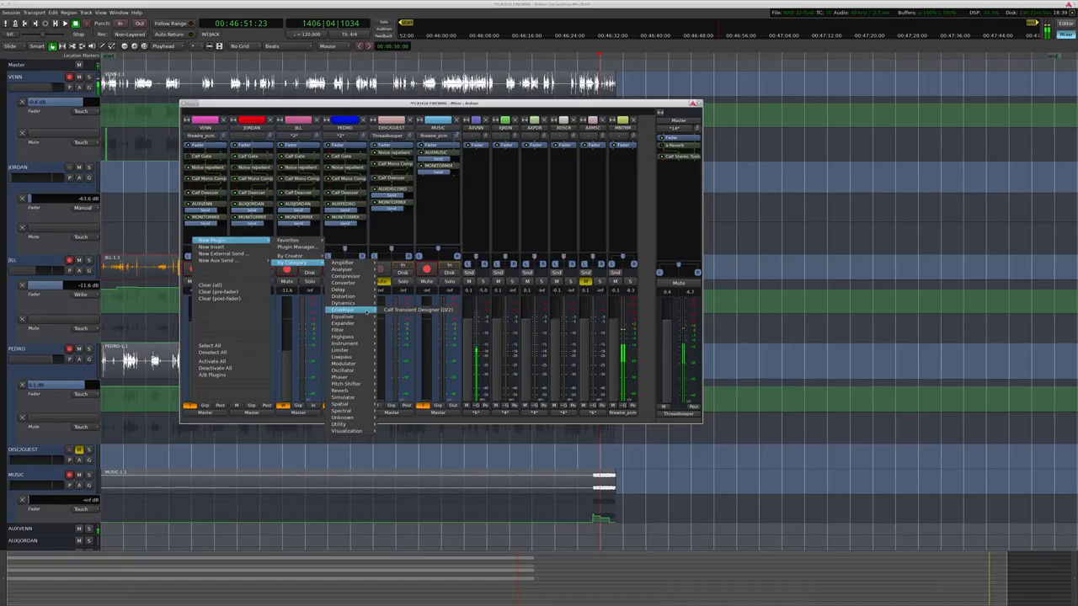
pyautogui.moveTo(340, 378)
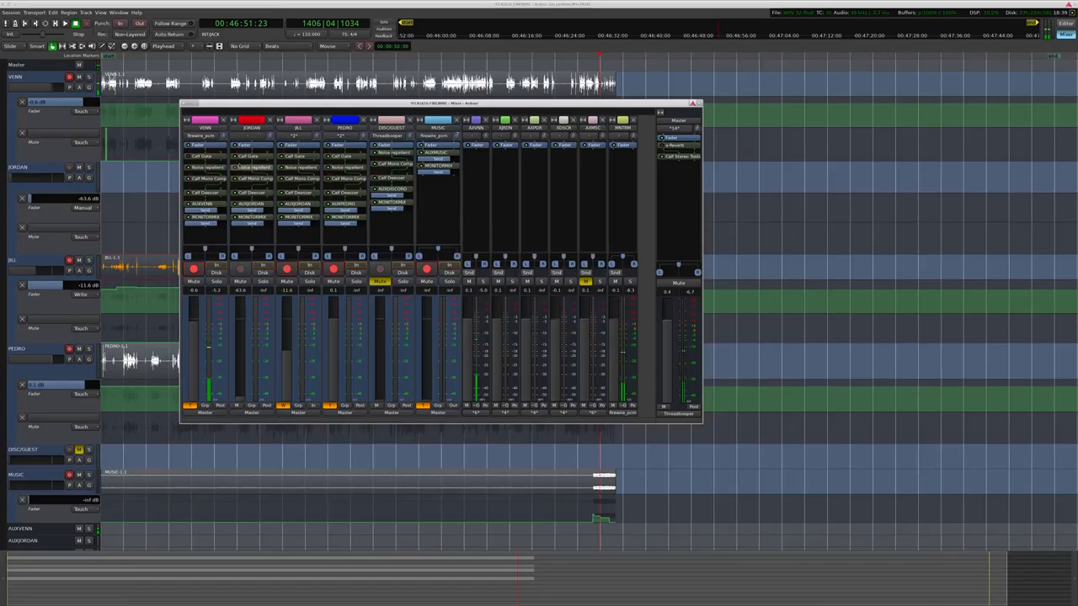
# - Move the Mixer window aside and close it, leaving the editor at the timeline start
pyautogui.moveTo(442, 103); pyautogui.dragTo(855, 100)
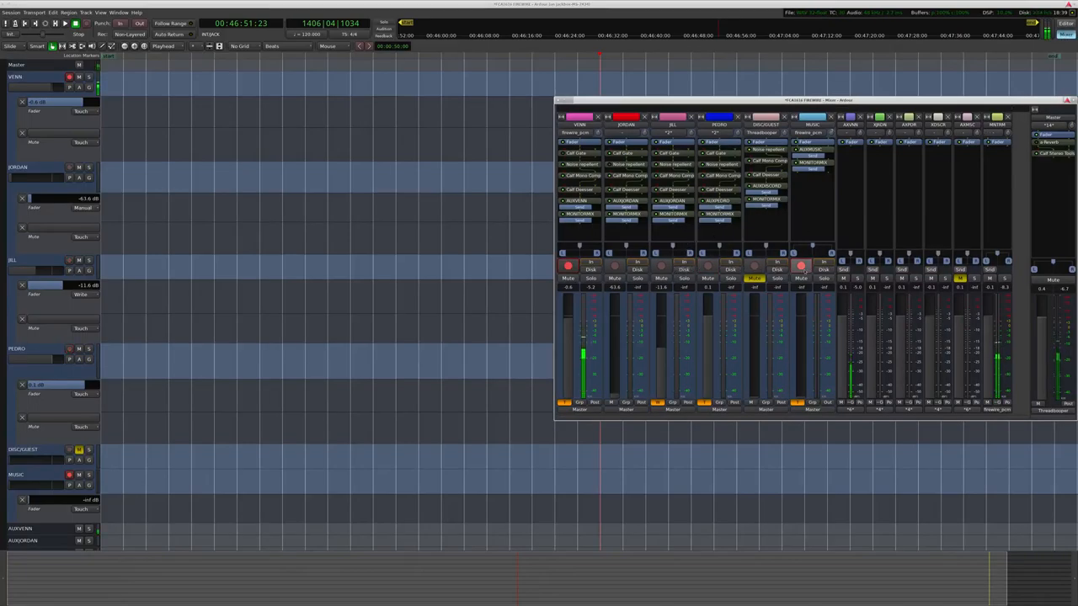
pyautogui.click(800, 266)
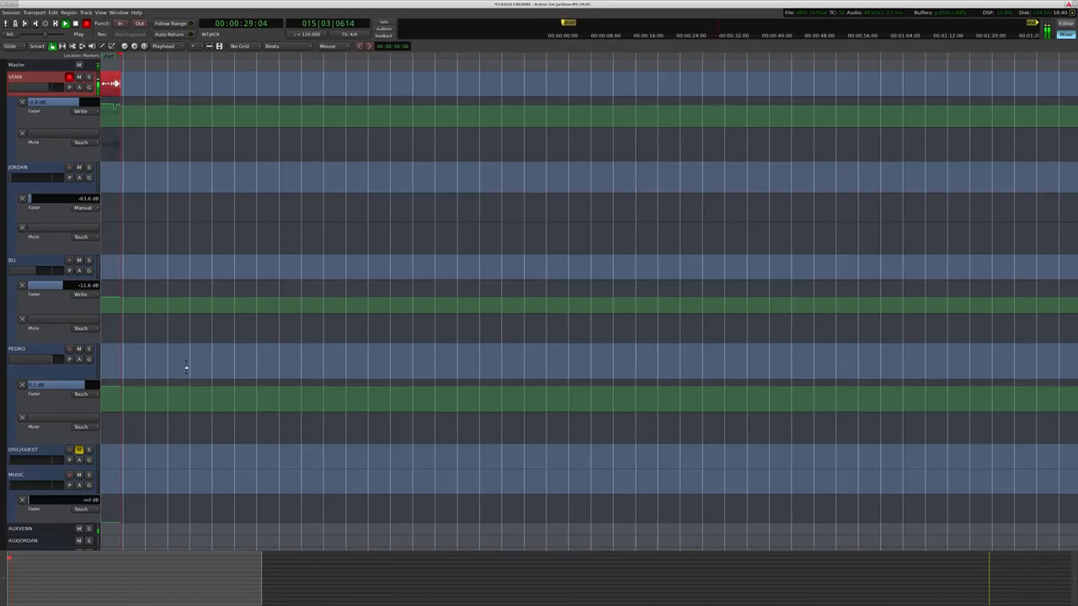
# - Record the take and stop the transport so waveforms run to about 46 seconds
pyautogui.press('space')
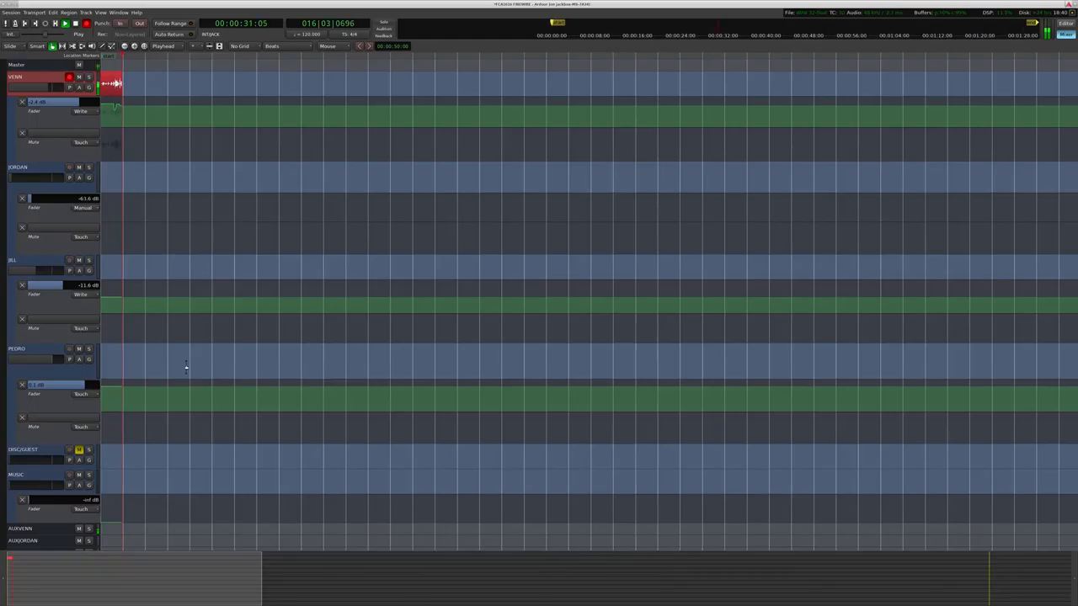
pyautogui.press('space')
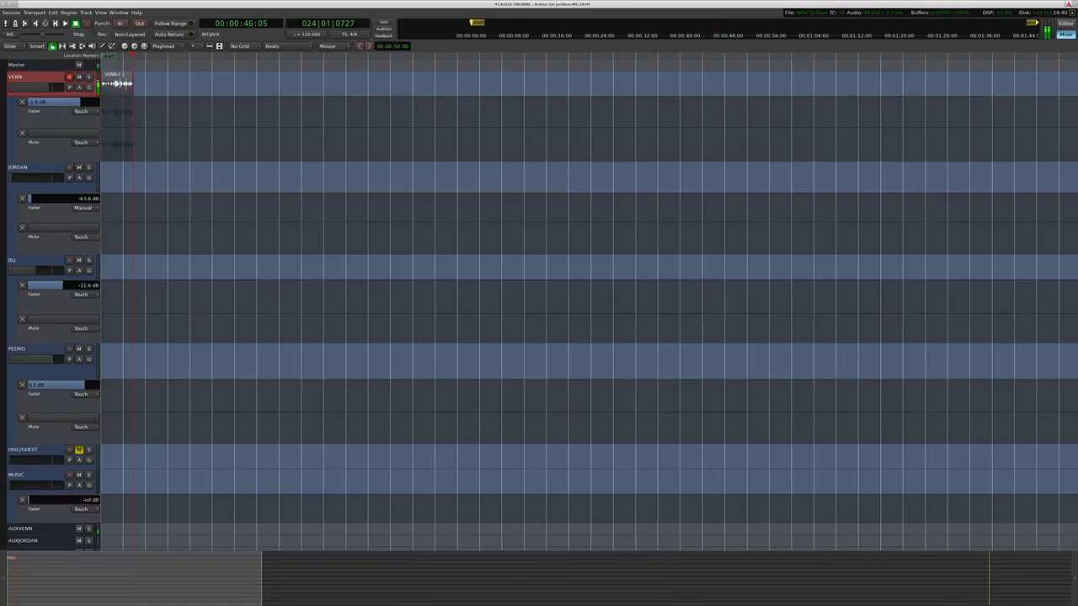
pyautogui.click(54, 12)
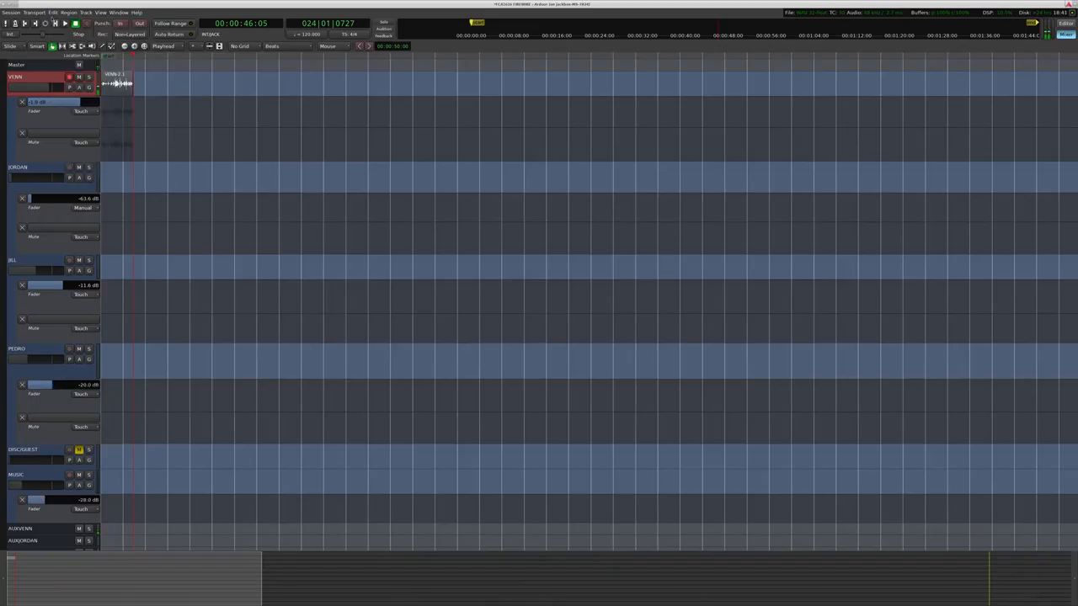
pyautogui.click(54, 12)
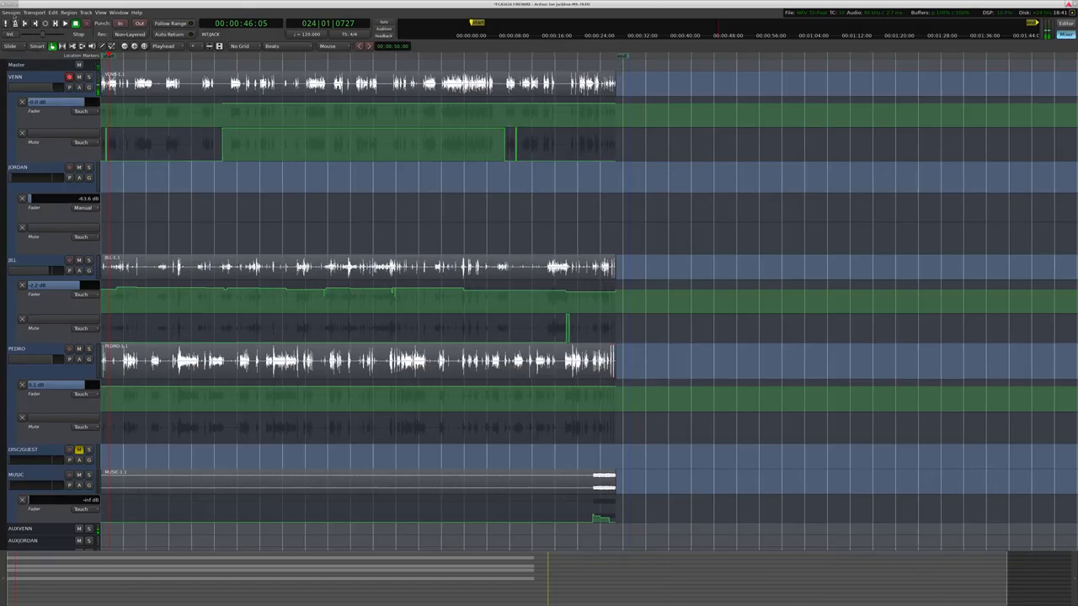
# - Start Export to Audio File(s), centre the dialog, and check the 16-bit WAV format editor
pyautogui.click(10, 12)
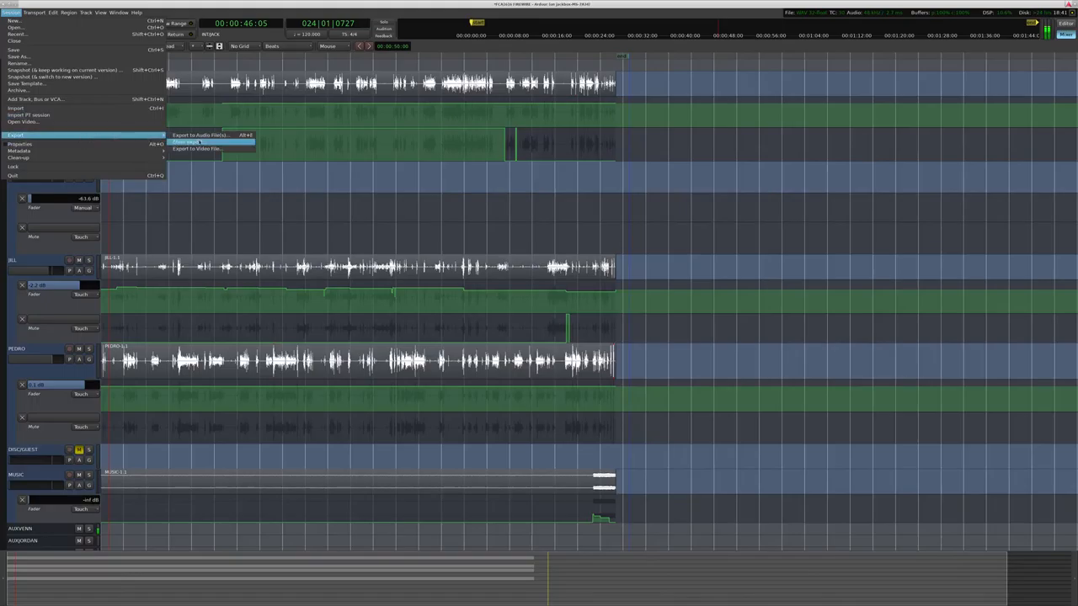
pyautogui.moveTo(195, 142)
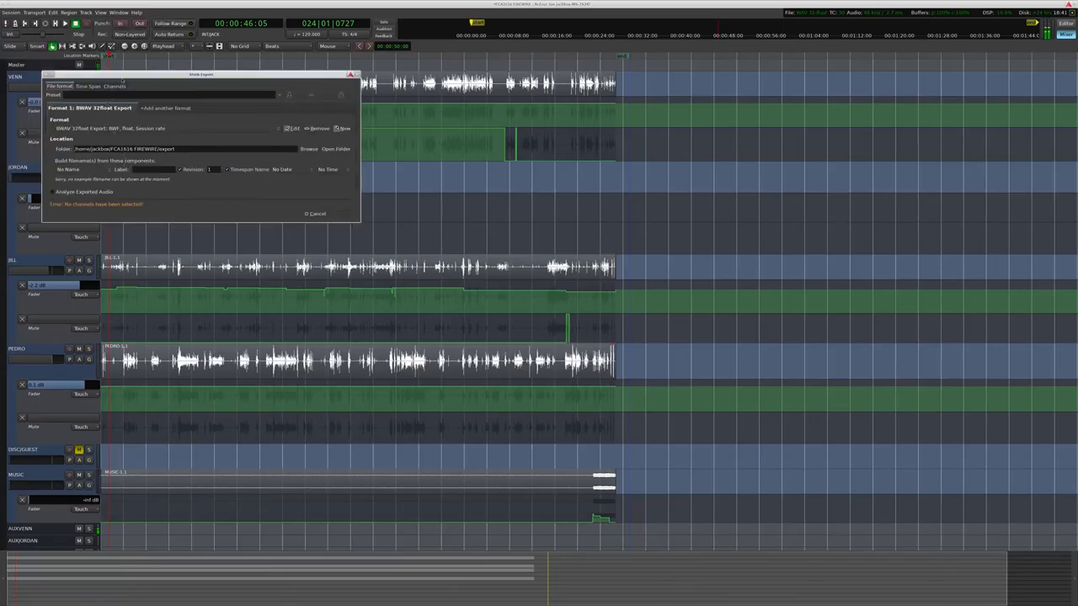
pyautogui.moveTo(202, 74); pyautogui.dragTo(377, 148)
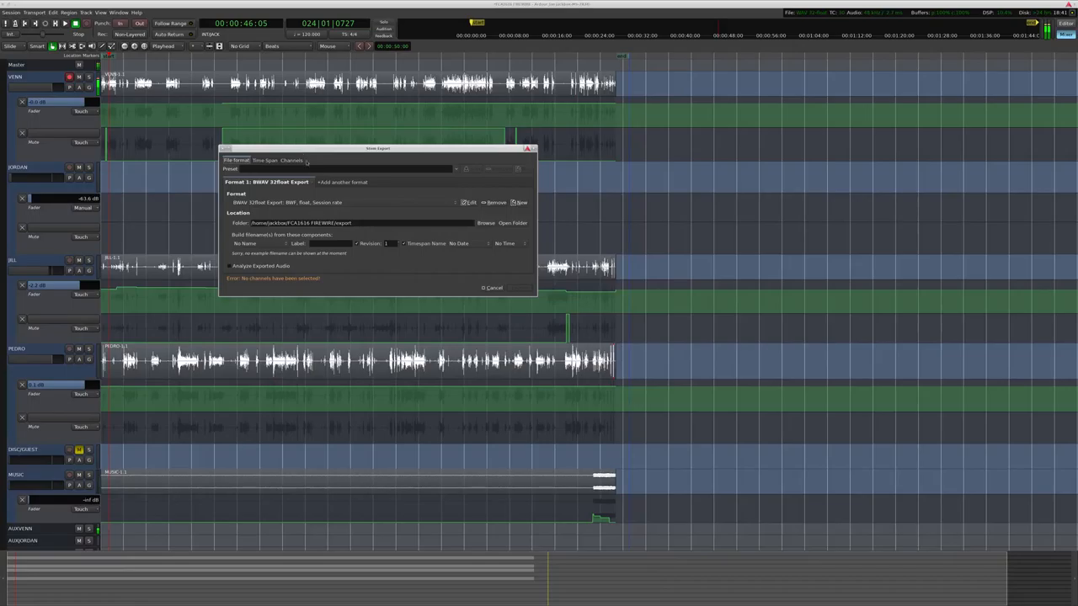
pyautogui.moveTo(307, 163)
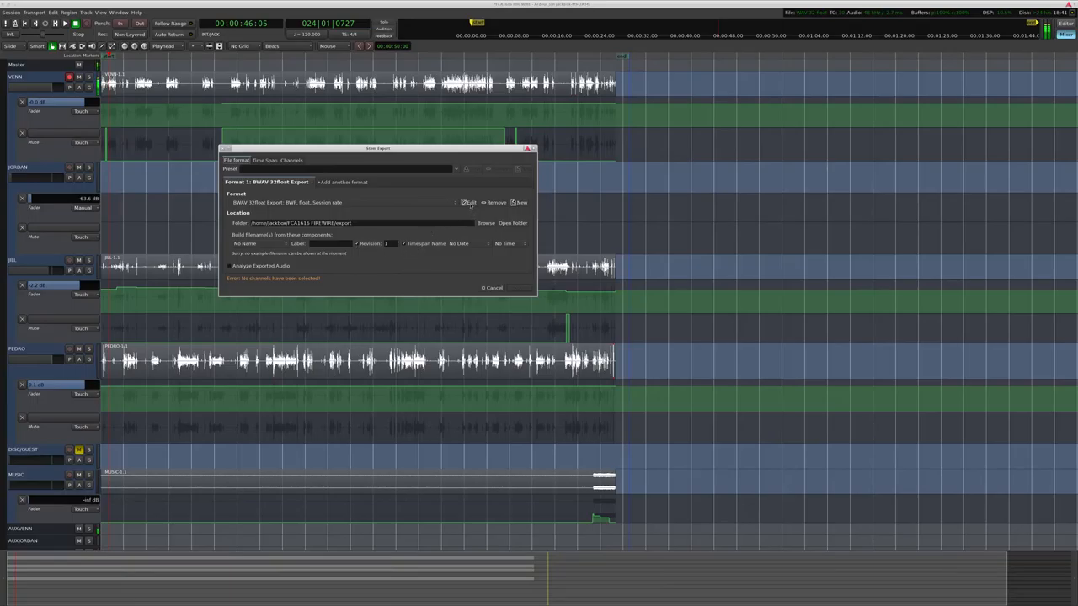
pyautogui.click(468, 202)
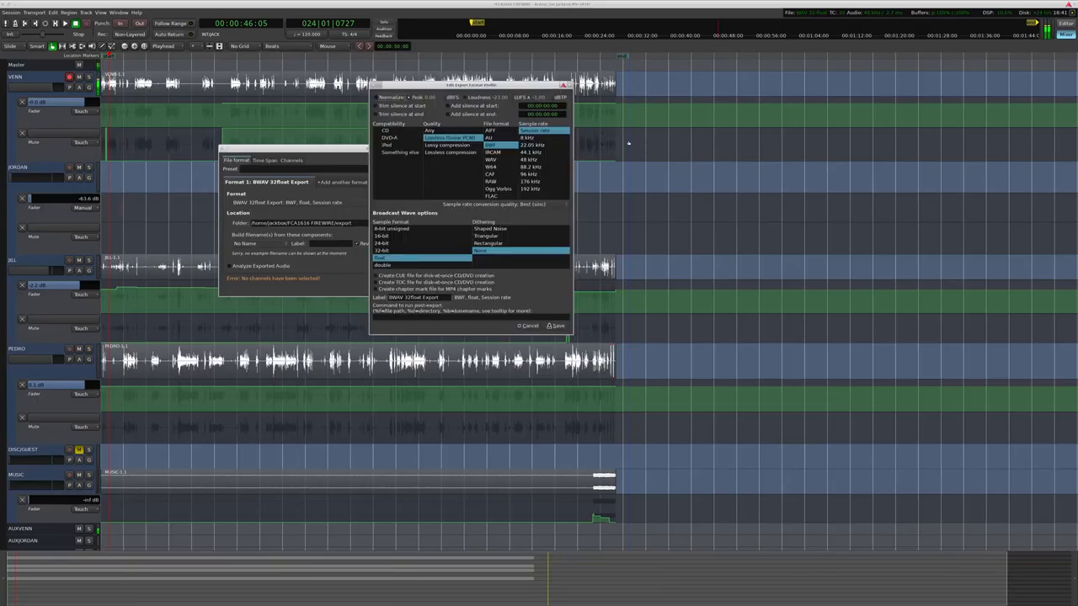
pyautogui.click(375, 96)
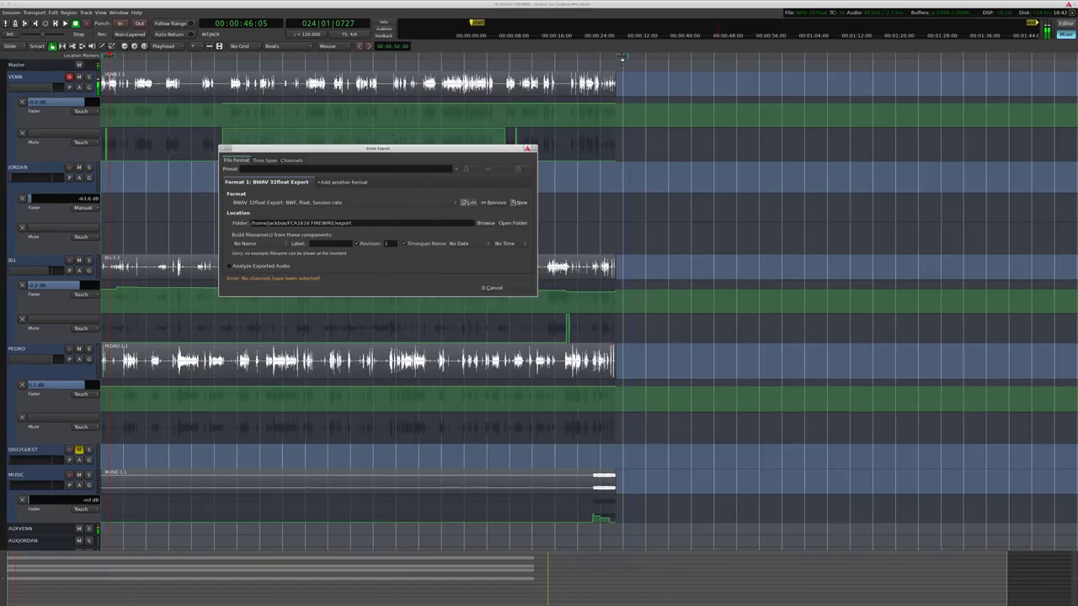
pyautogui.moveTo(379, 193)
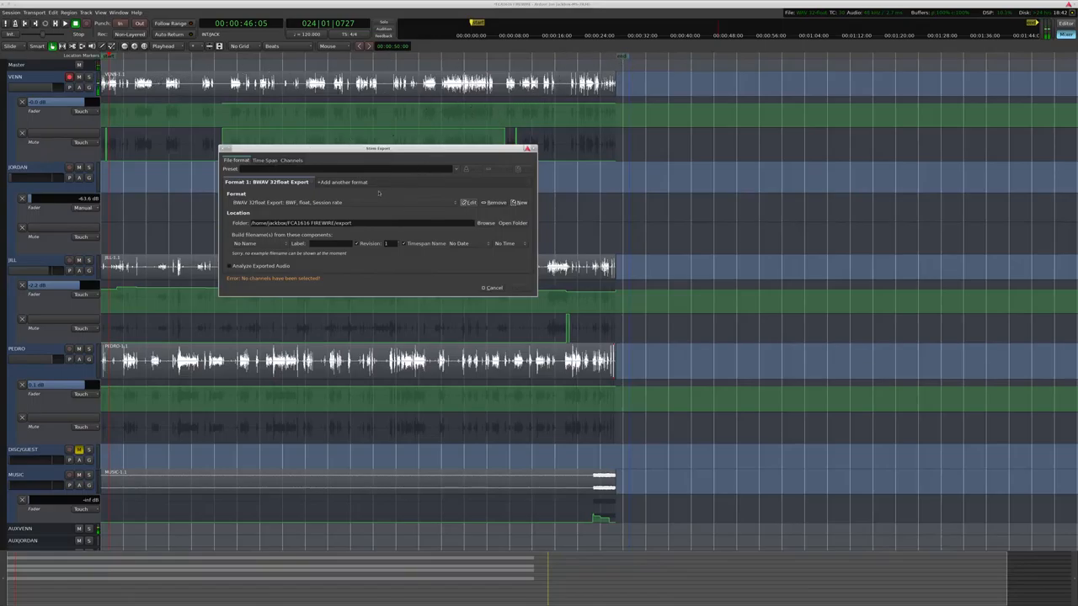
# - Add and remove a second export format, then show the Channels page listing tracks and buses
pyautogui.click(342, 182)
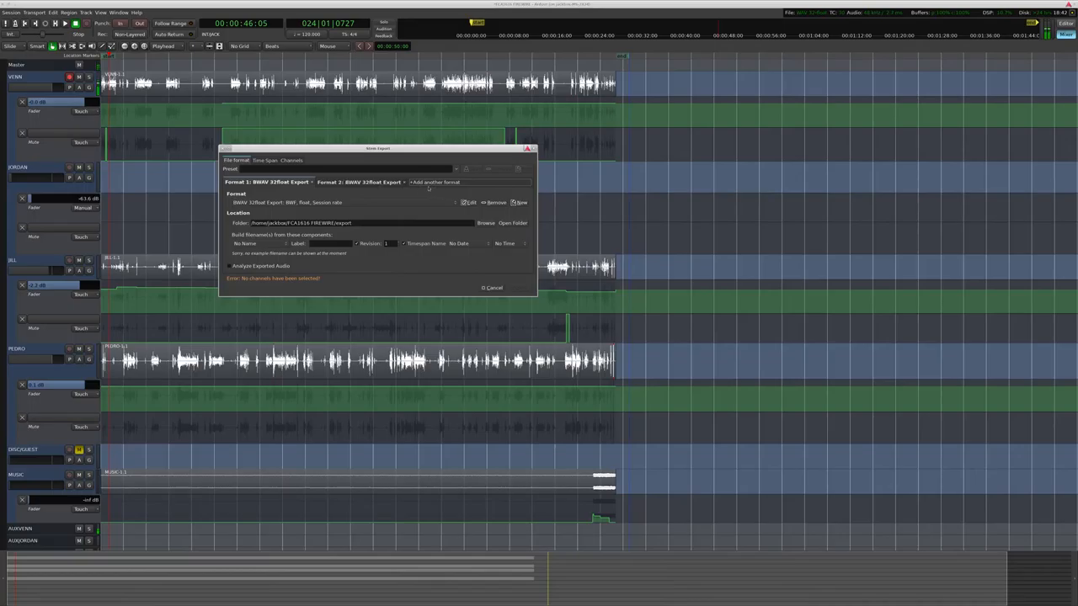
pyautogui.click(404, 182)
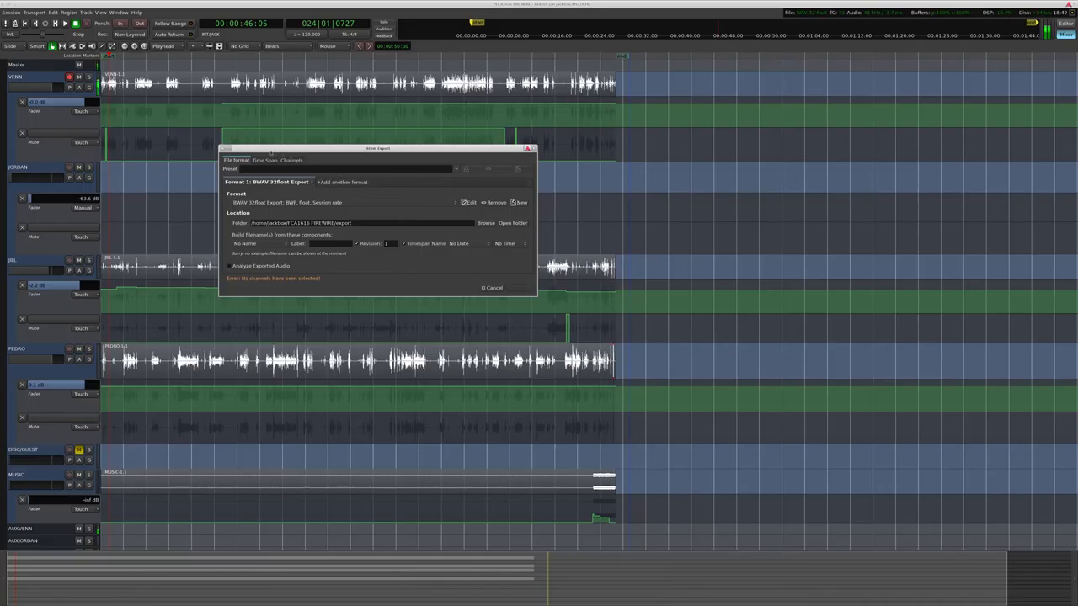
pyautogui.click(292, 160)
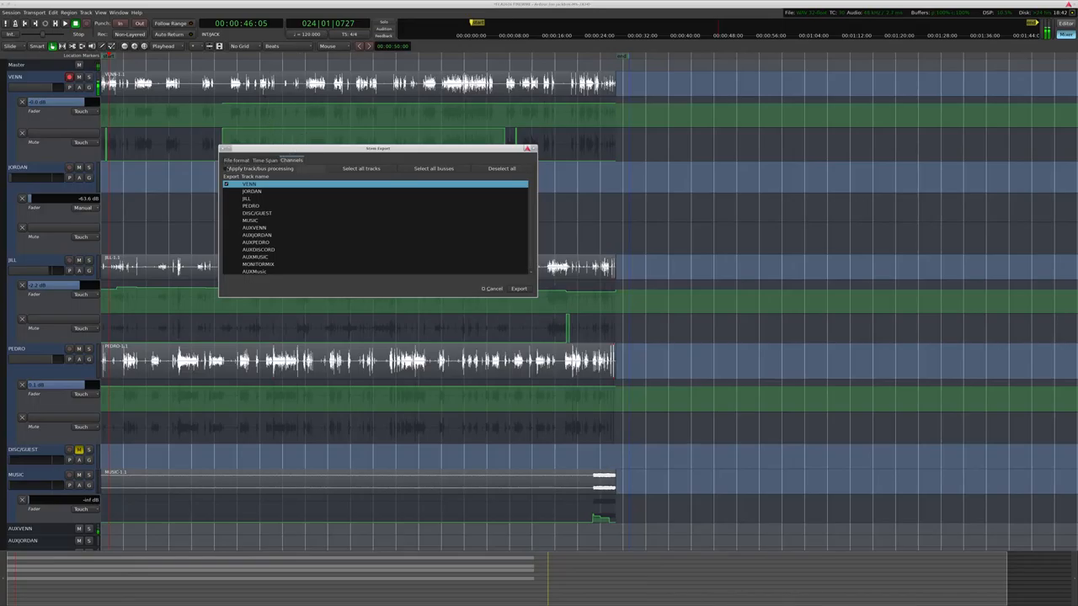
pyautogui.click(226, 169)
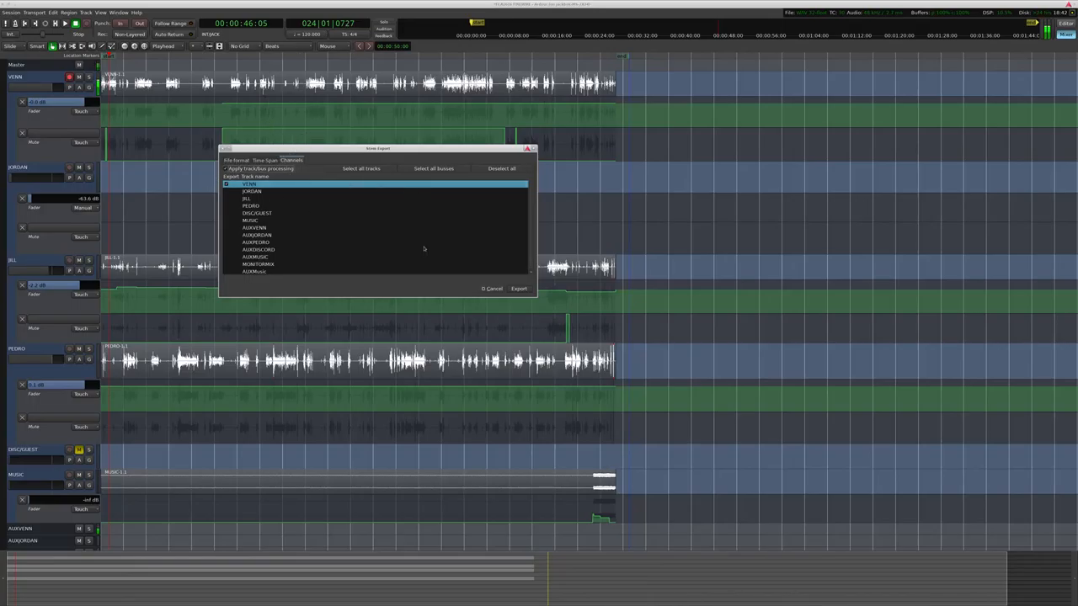